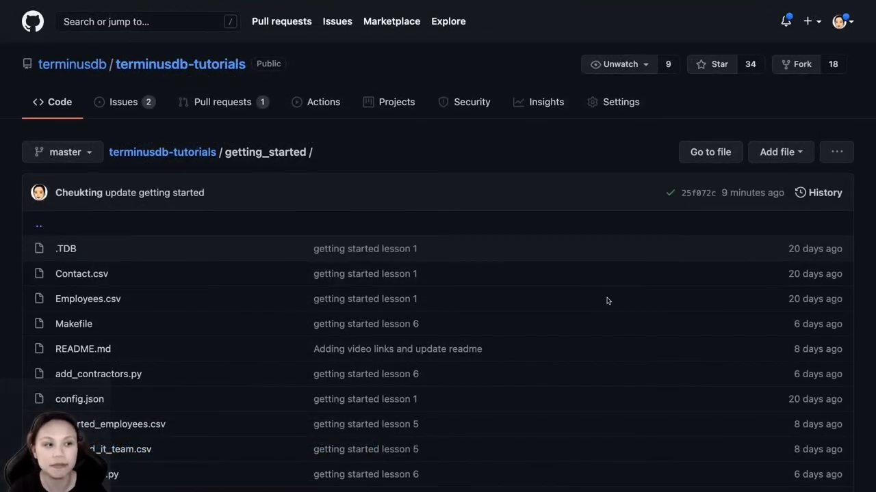
Scroll the getting_started folder down to the README's list of six Python client lessons.
scroll(down, 3)
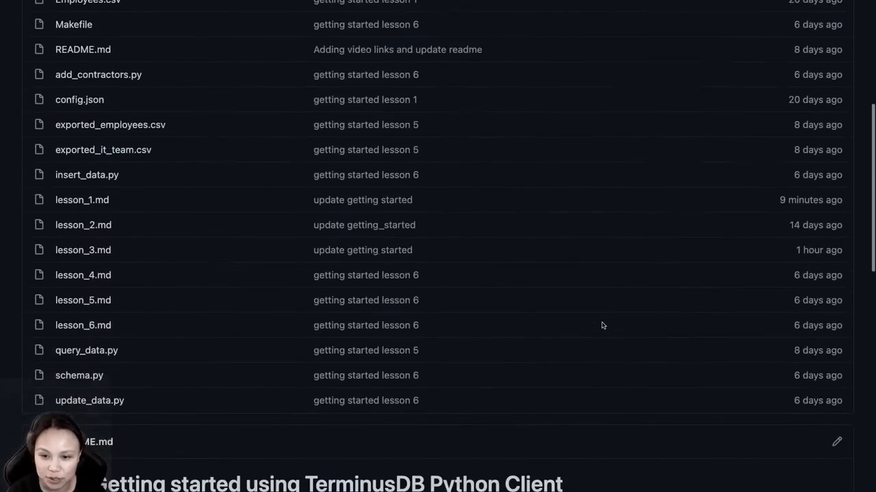
scroll(down, 3)
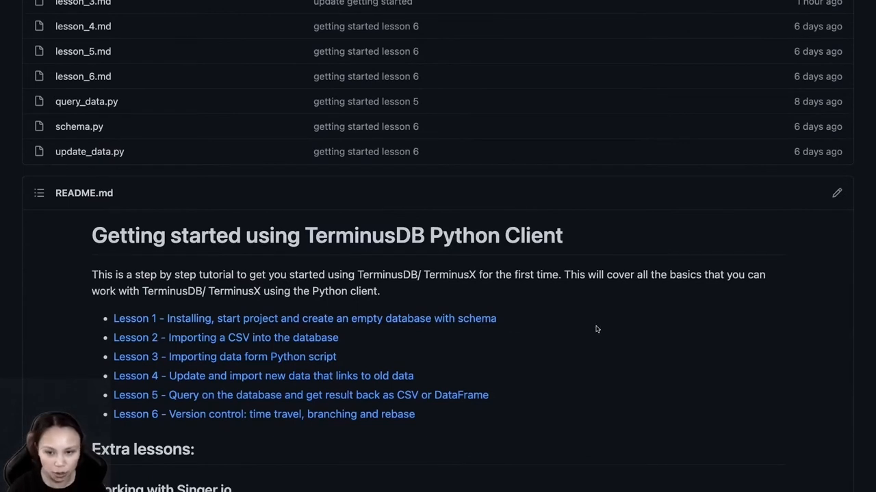
mouse_move(509, 333)
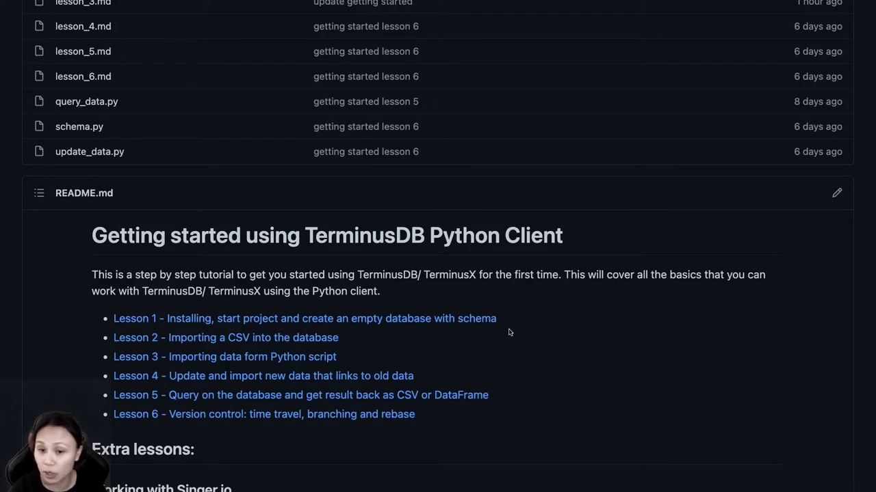
mouse_move(492, 319)
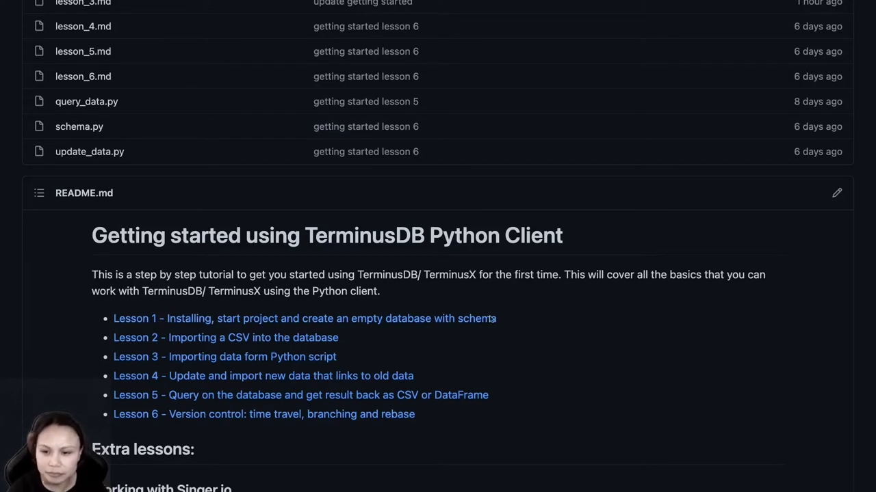
mouse_move(479, 350)
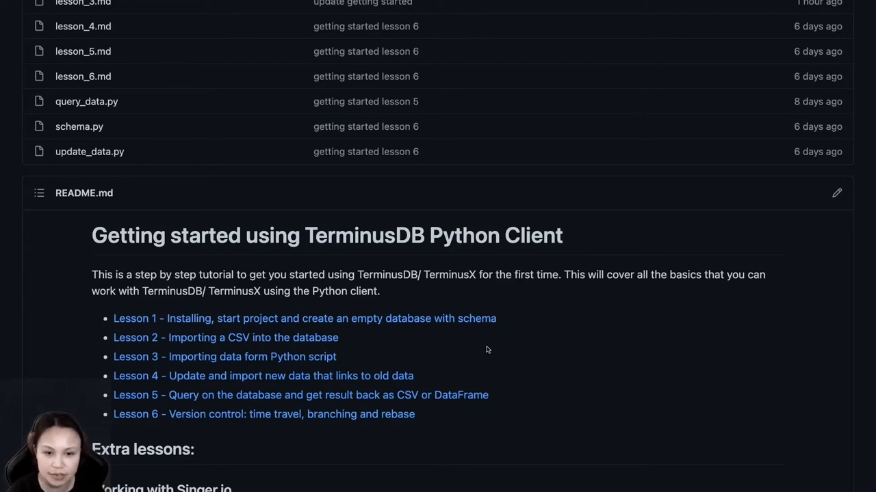
mouse_move(320, 330)
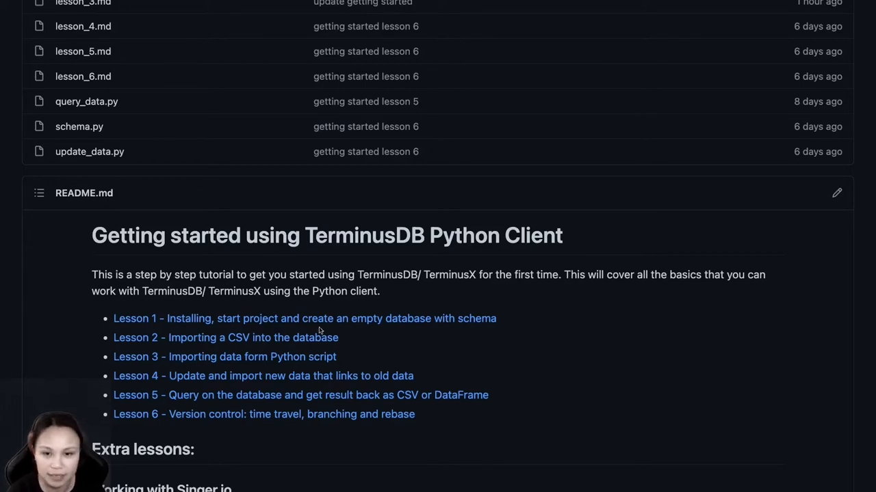
mouse_move(370, 319)
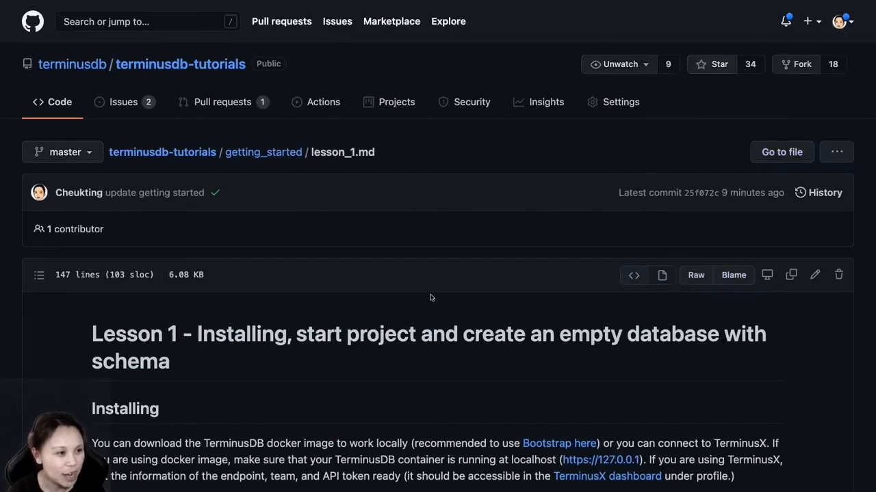
scroll(down, 3)
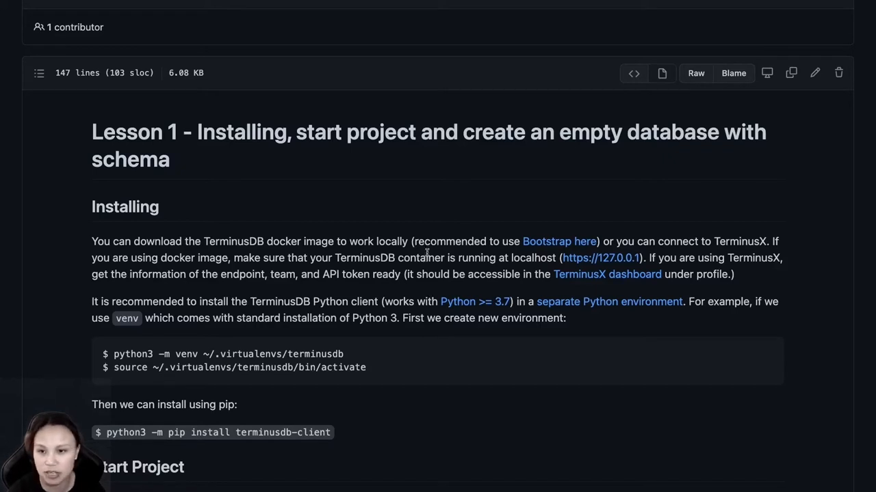
scroll(down, 3)
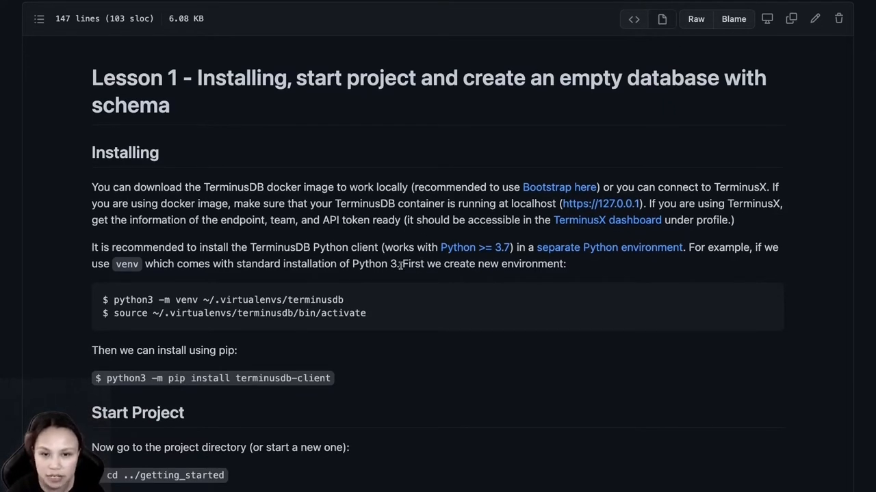
mouse_move(312, 257)
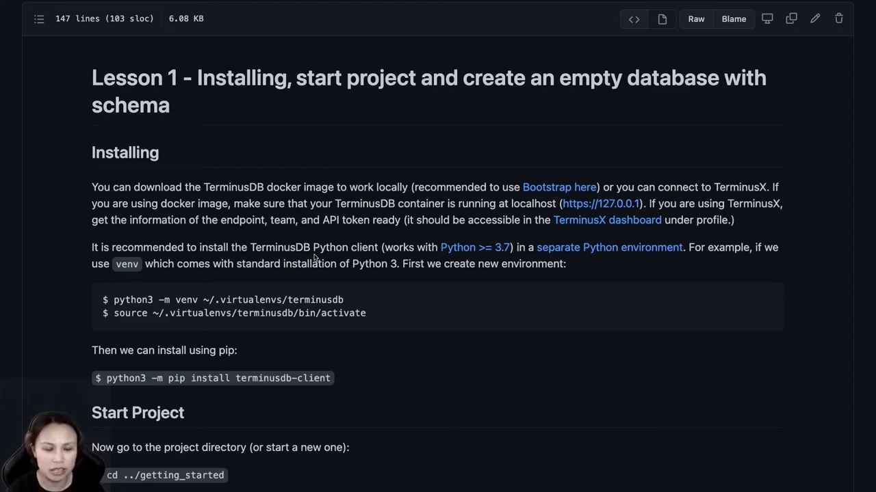
mouse_move(274, 264)
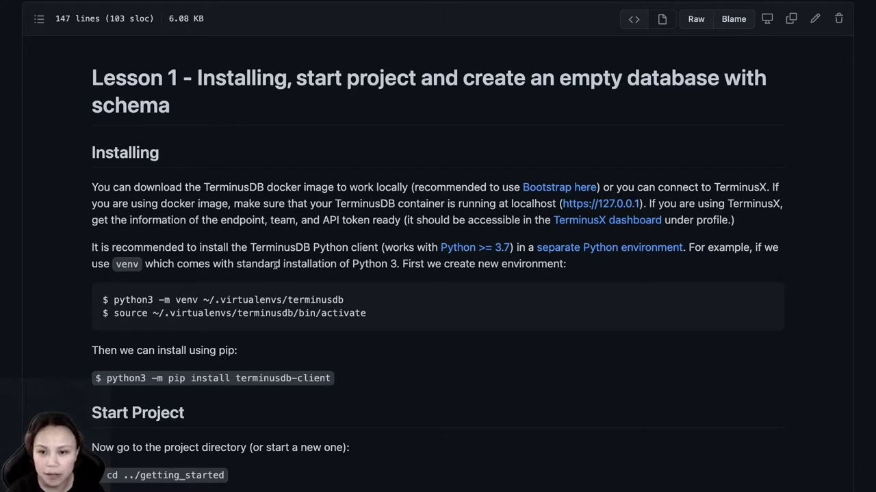
scroll(down, 3)
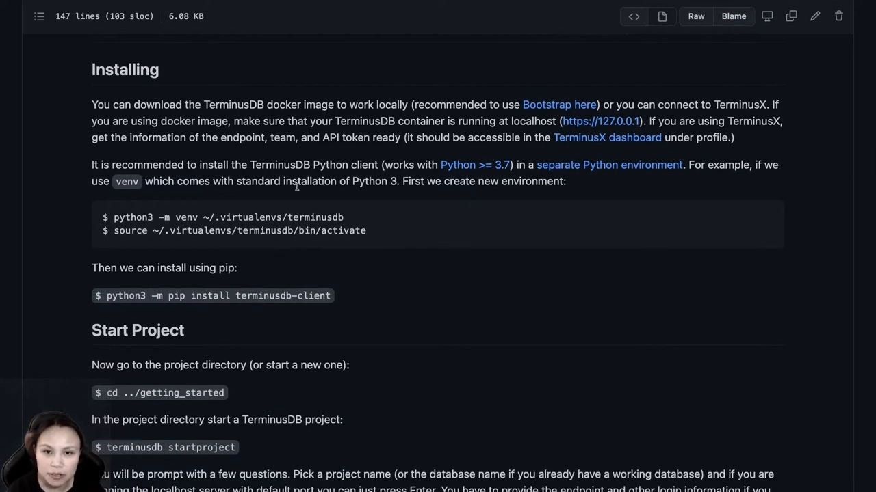
mouse_move(306, 192)
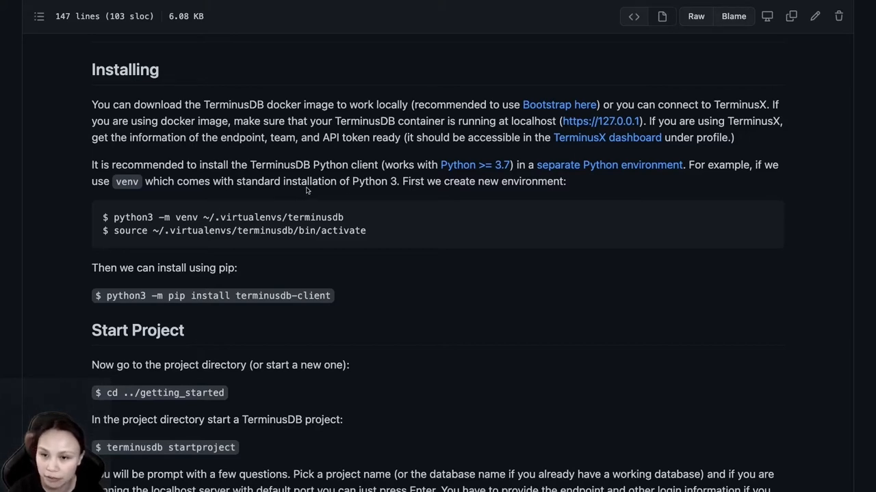
scroll(down, 3)
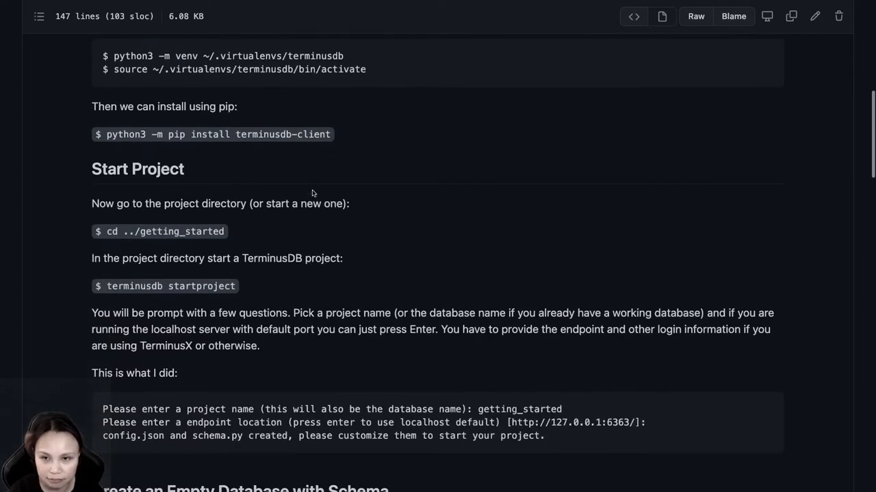
mouse_move(345, 202)
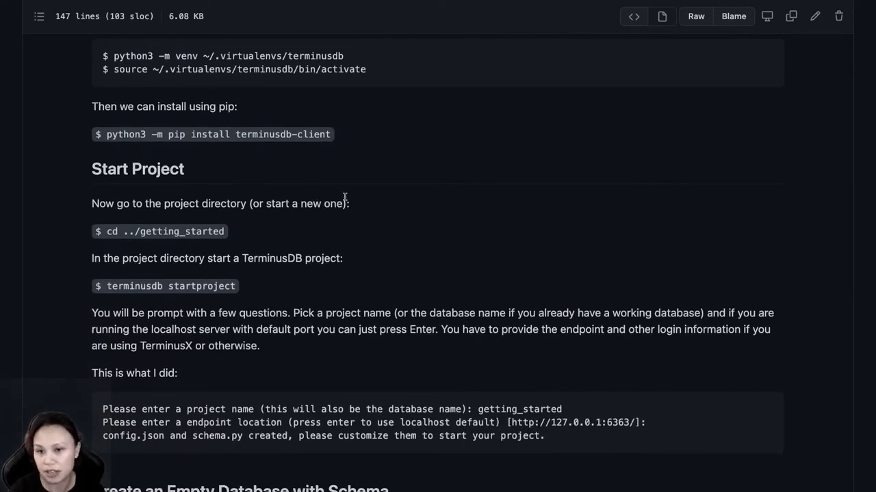
scroll(down, 3)
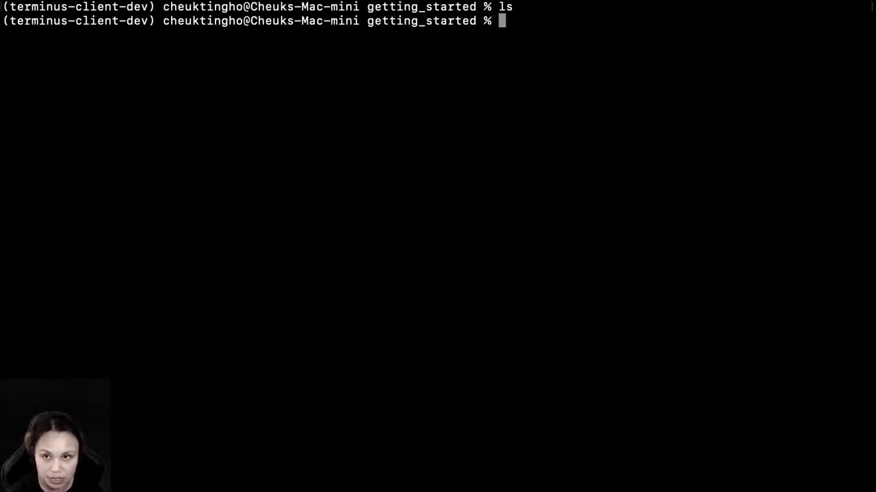
Run terminusdb startproject to begin creating a new project.
text(ter)
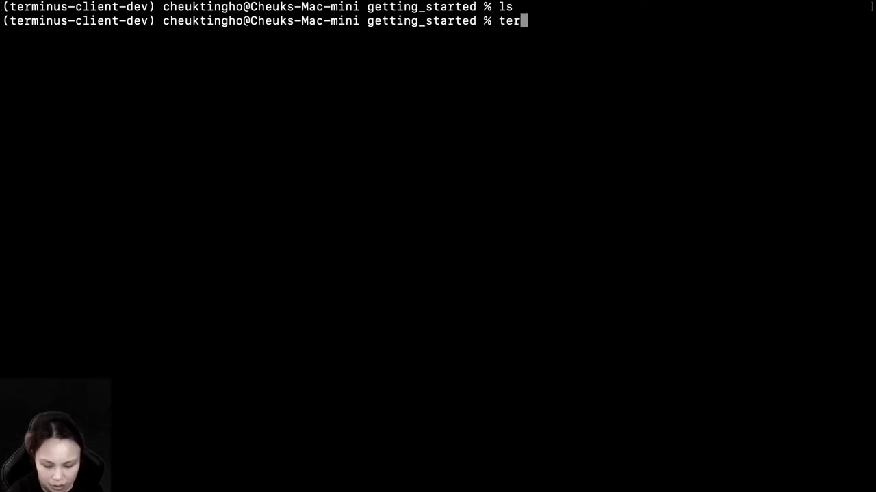
text(minu)
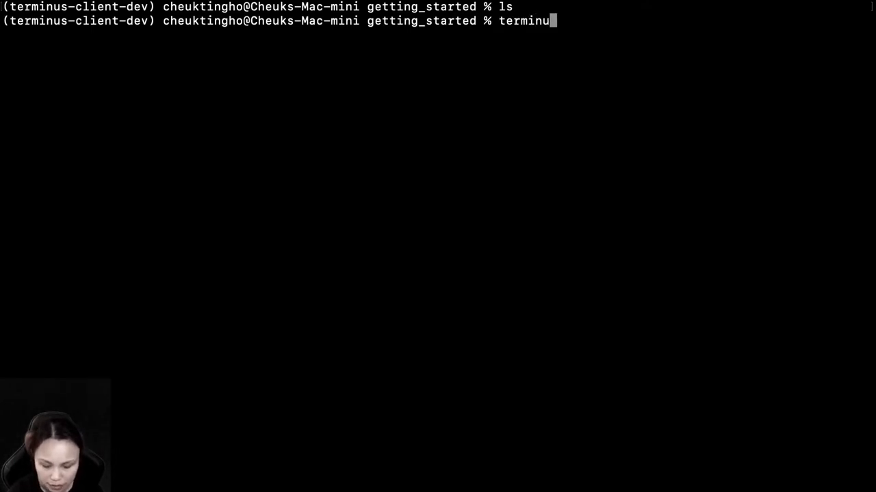
text(sdb startproject)
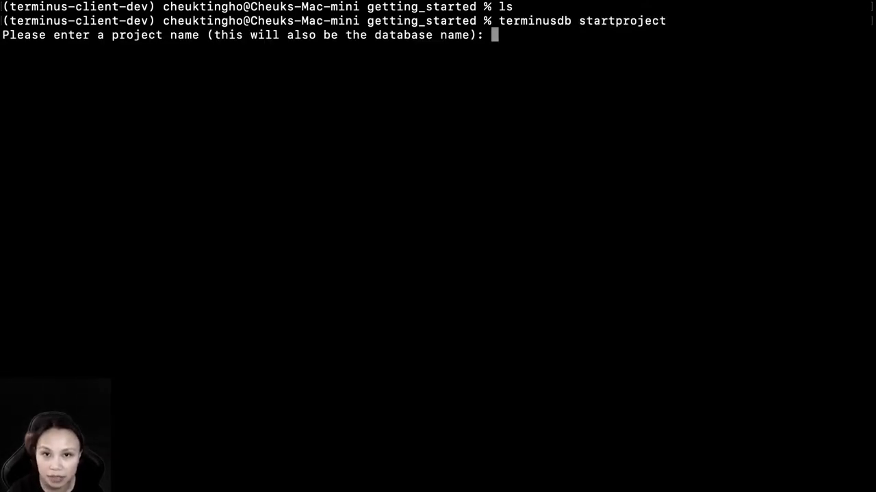
Name the project getting_started_demo and accept the default localhost endpoint.
text(gett)
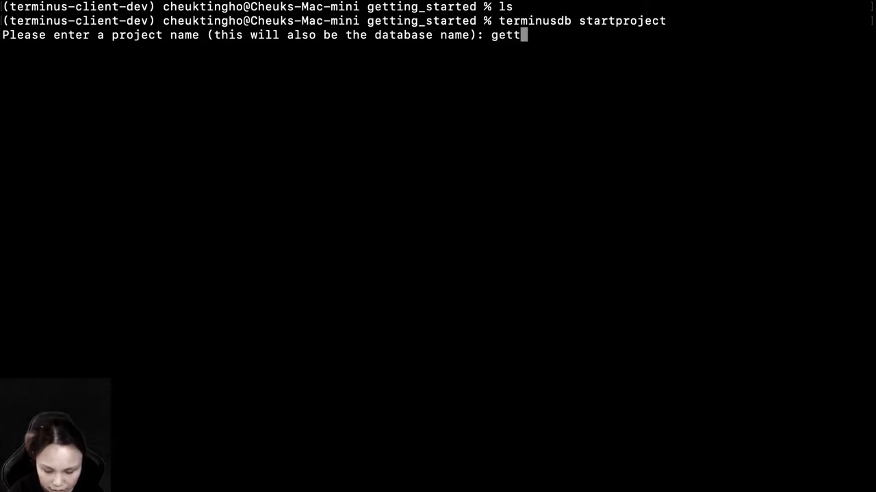
text(ing_star)
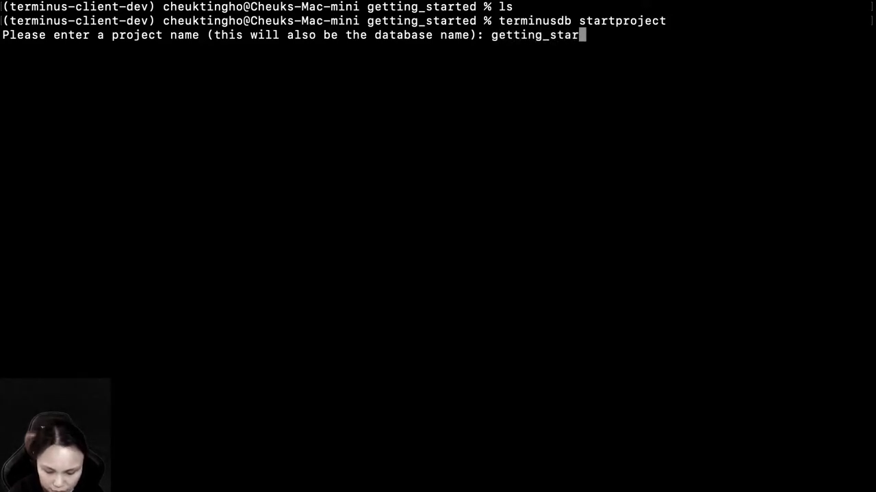
text(e_d)
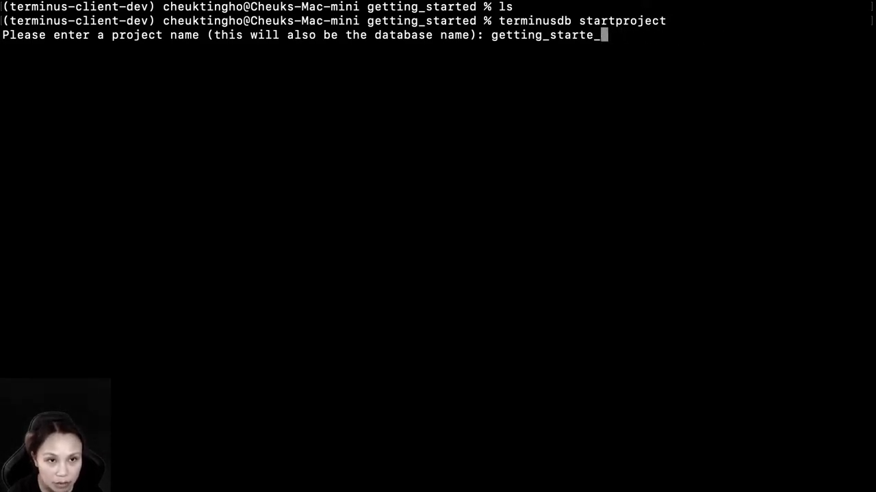
text(d_demo)
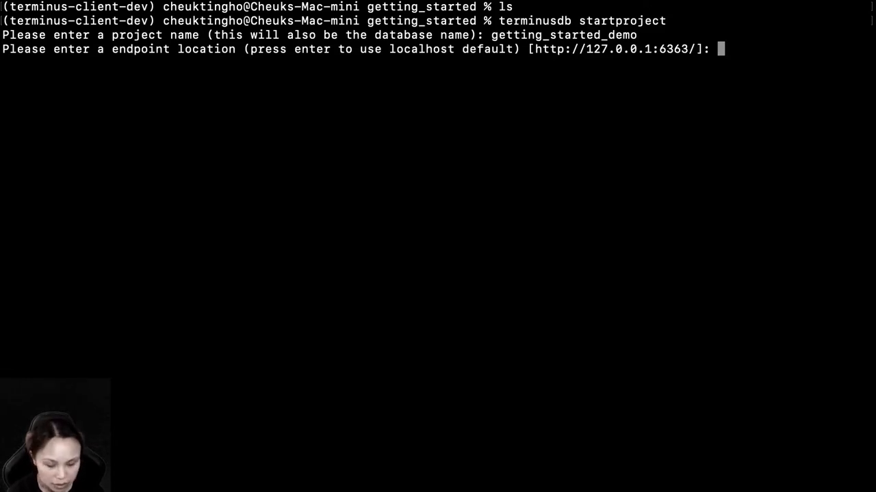
key(enter)
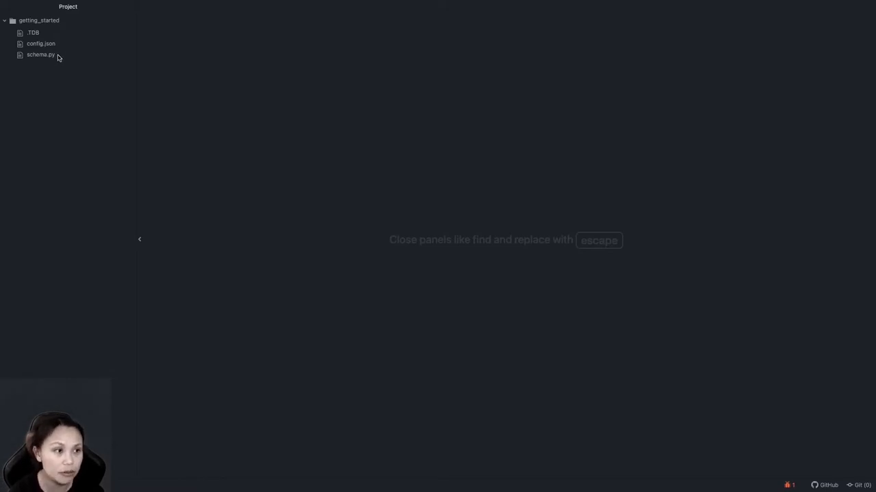
View the generated schema.py with its example Country, Address and Person classes.
click(41, 55)
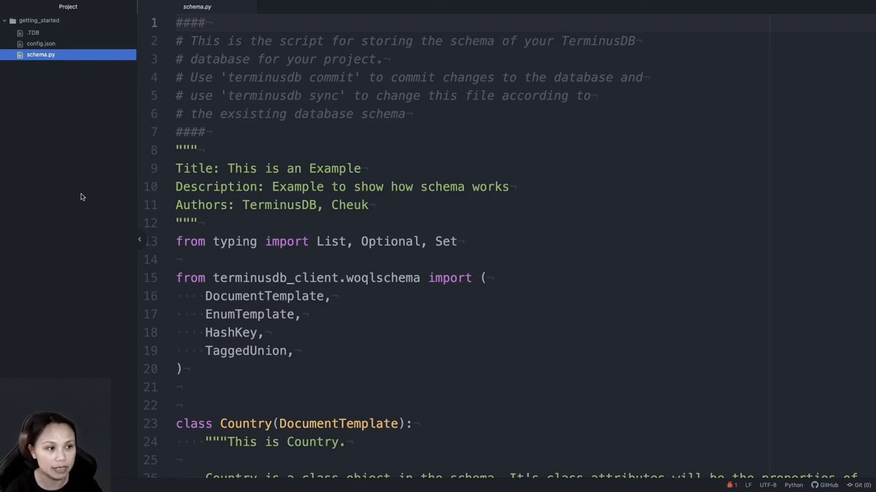
scroll(down, 3)
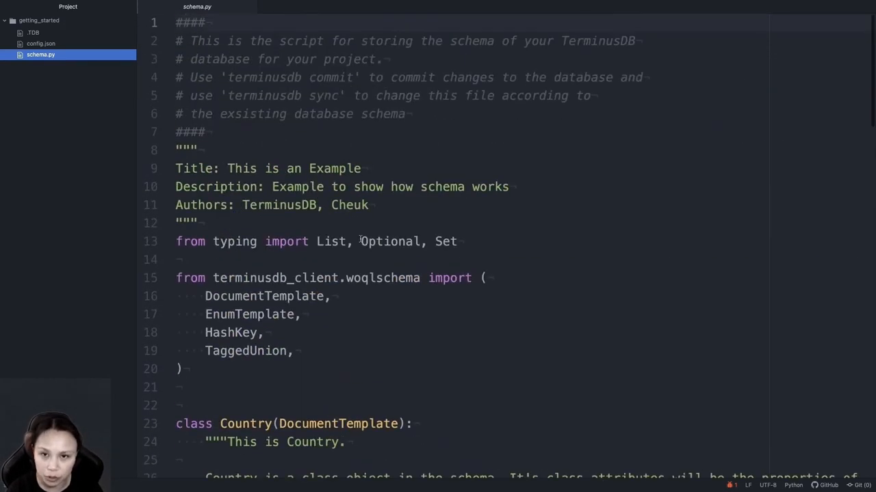
scroll(down, 3)
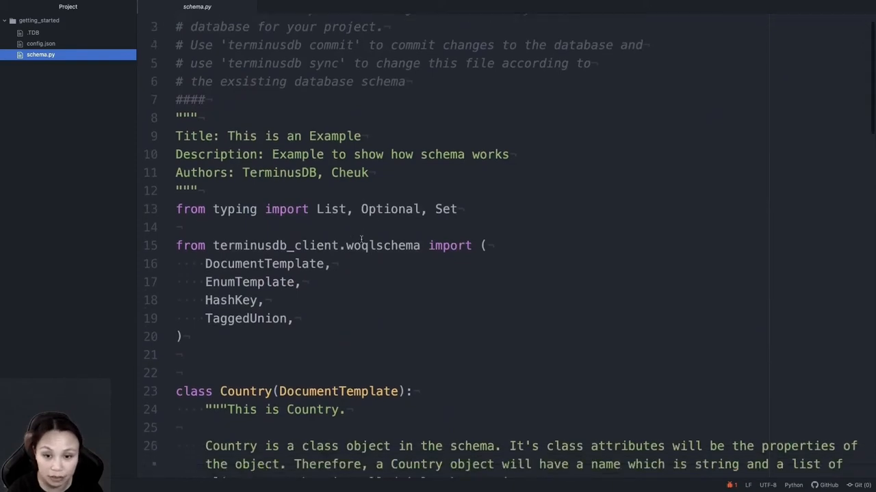
scroll(down, 3)
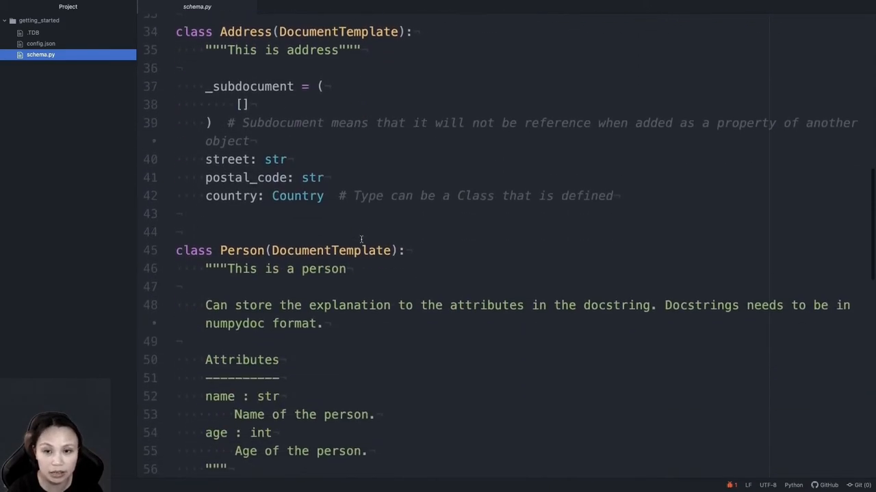
scroll(down, 3)
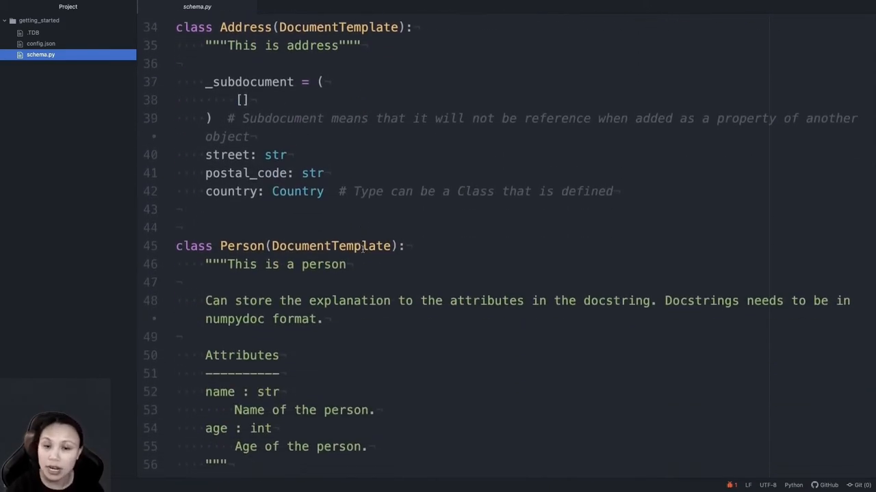
scroll(down, 3)
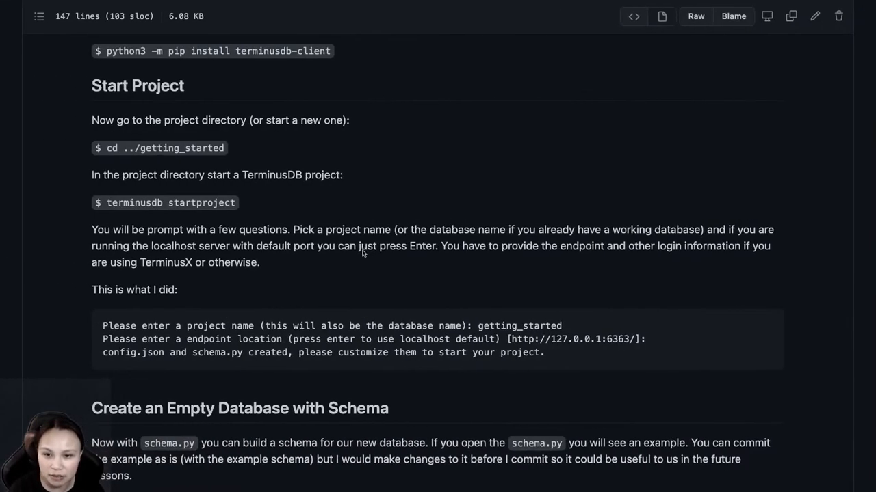
scroll(down, 3)
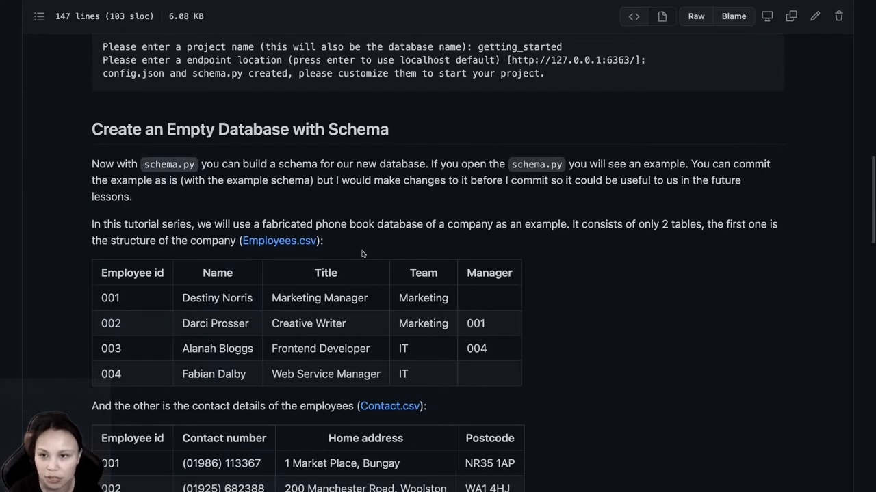
scroll(down, 3)
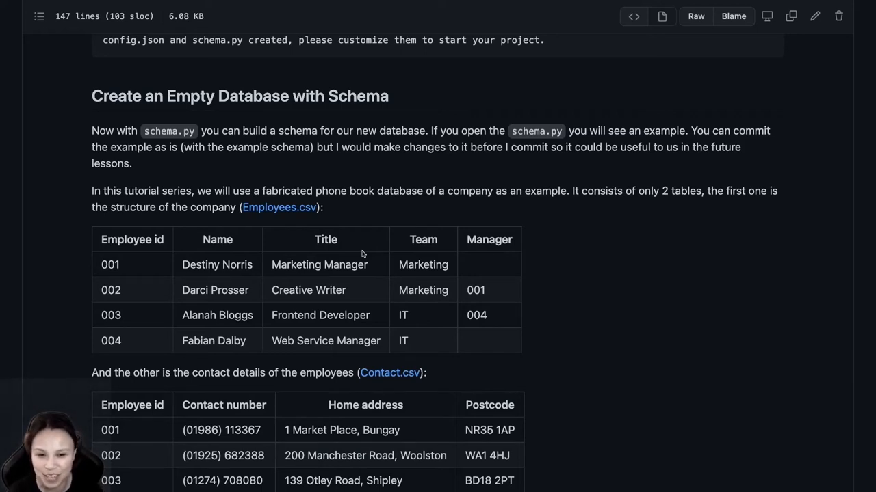
mouse_move(318, 283)
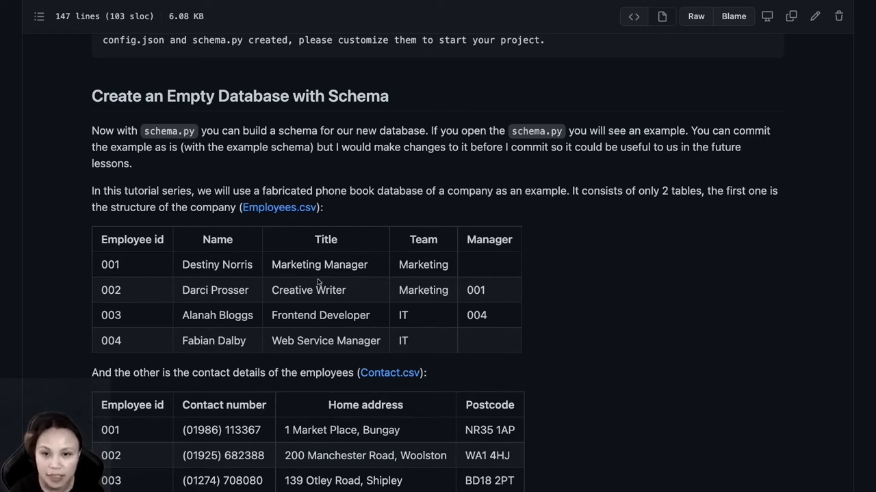
scroll(down, 3)
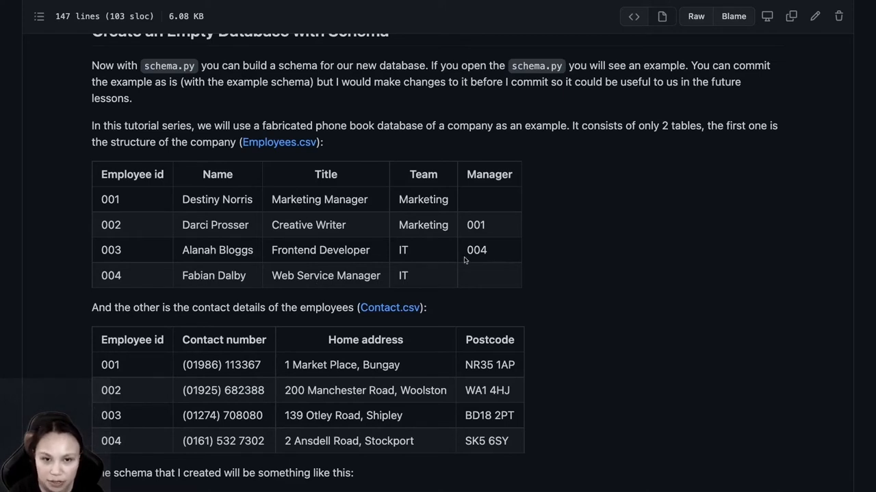
mouse_move(417, 249)
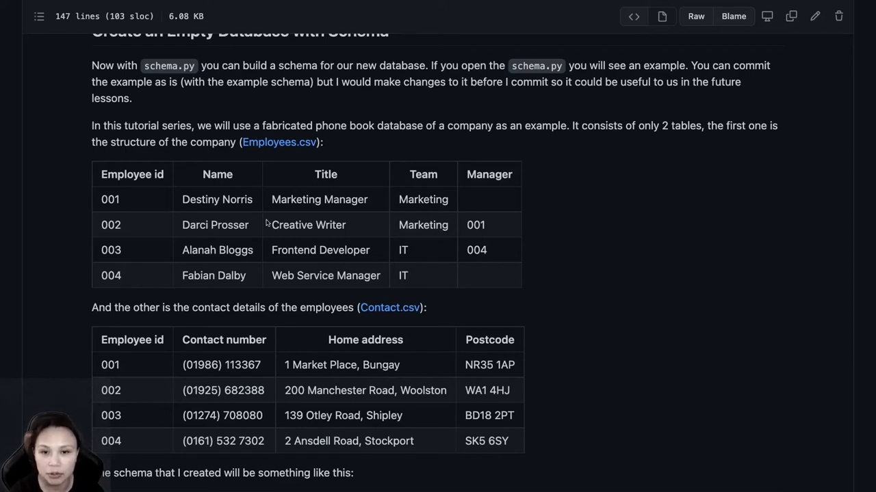
scroll(down, 3)
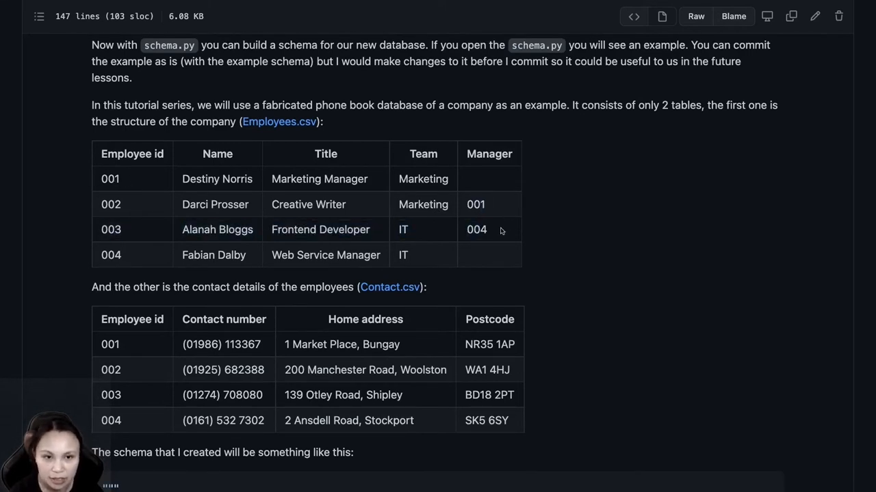
scroll(down, 3)
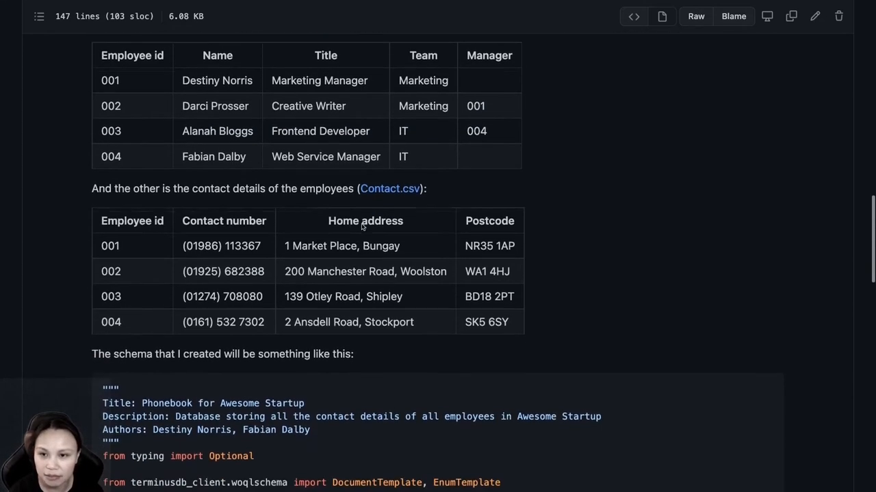
scroll(down, 3)
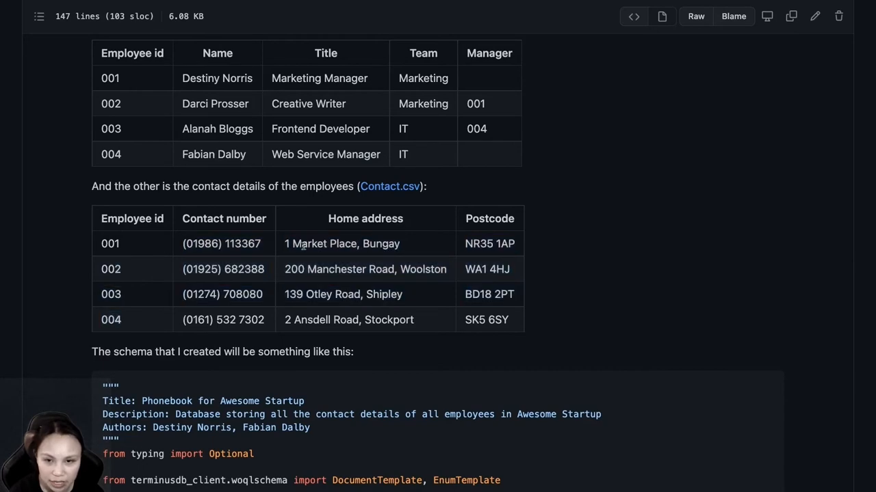
scroll(down, 3)
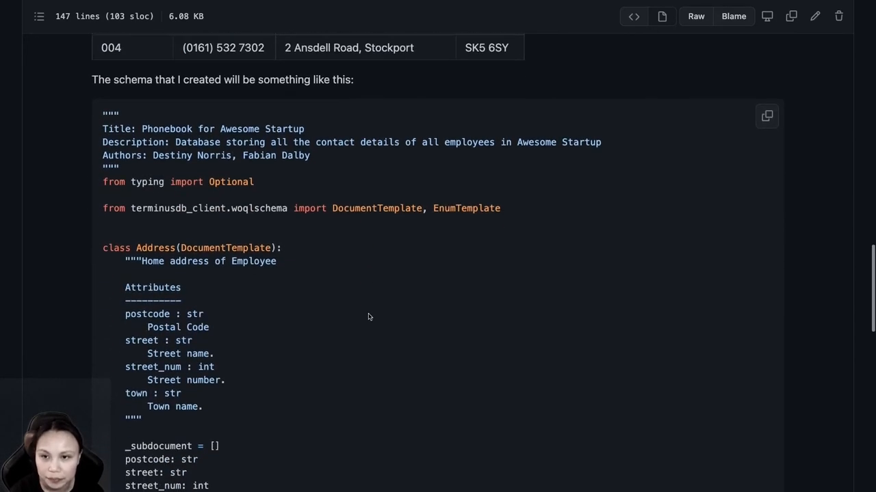
scroll(up, 3)
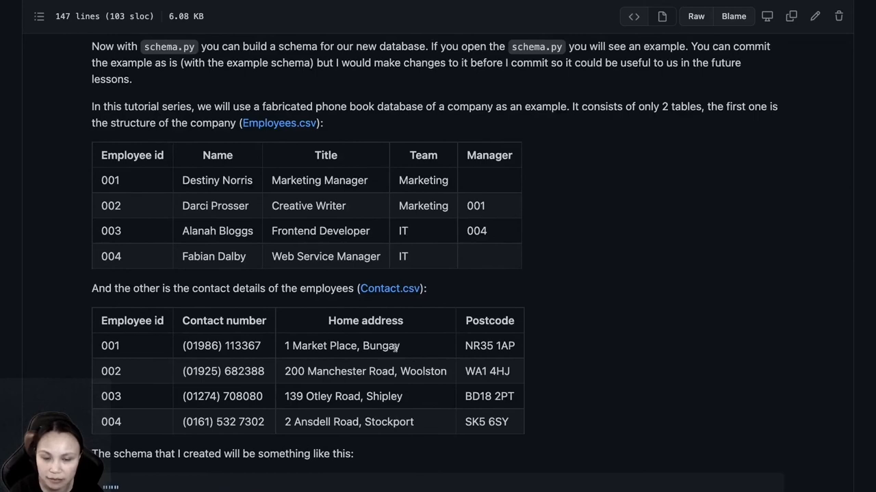
scroll(down, 3)
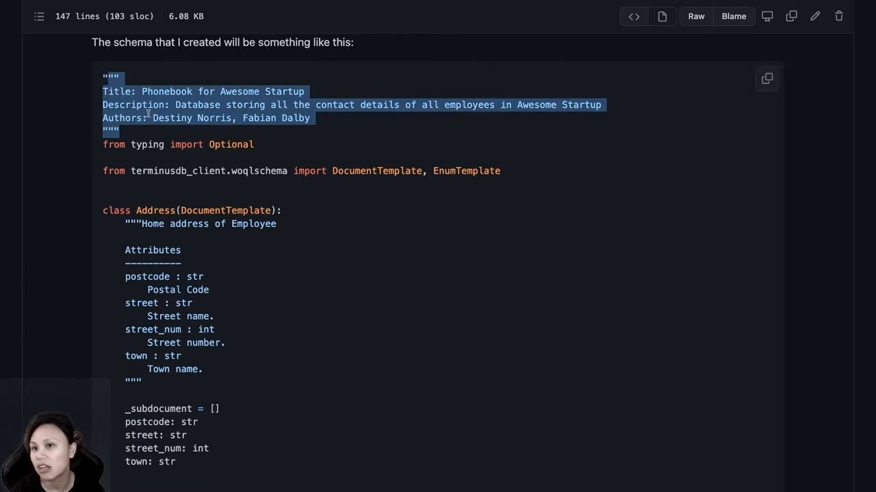
mouse_move(181, 126)
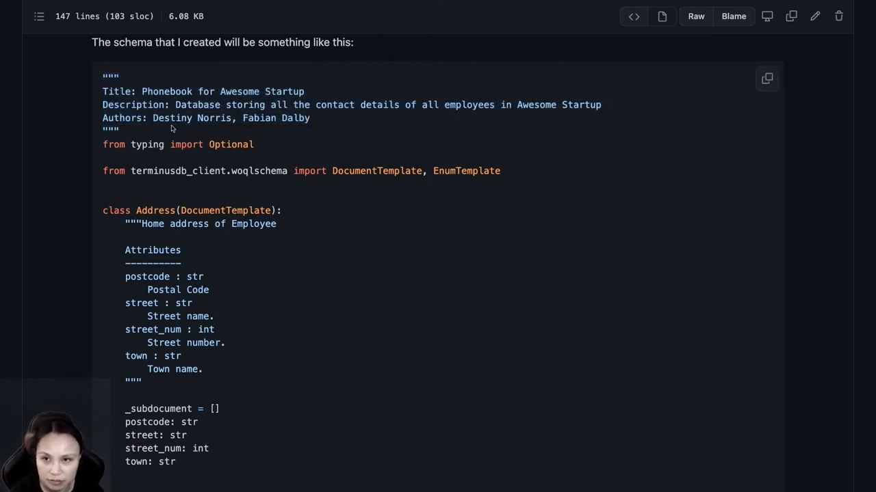
scroll(down, 3)
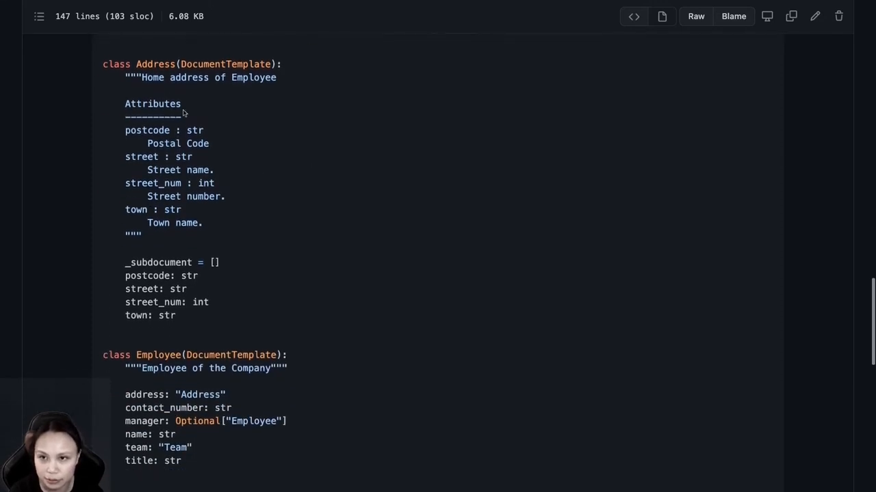
mouse_move(200, 244)
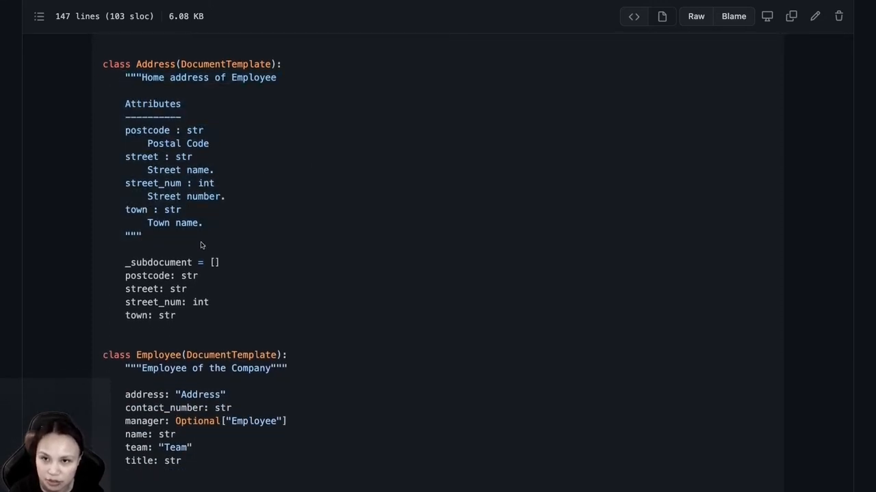
mouse_move(164, 240)
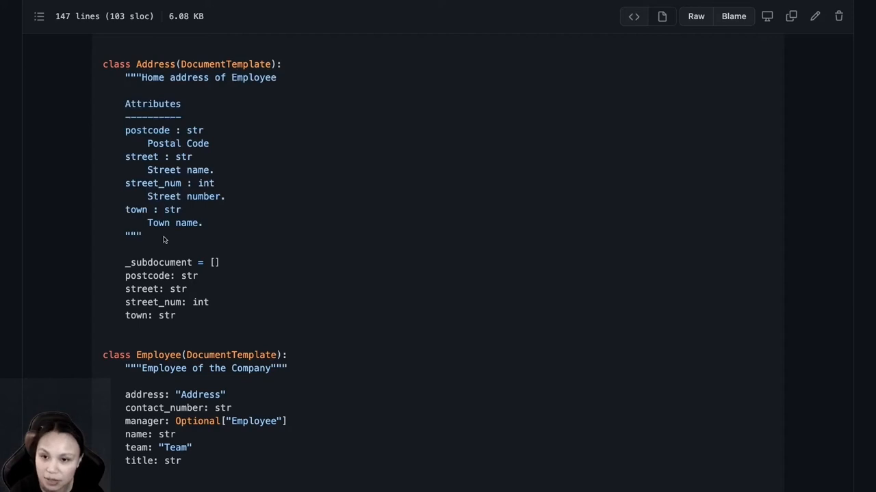
mouse_move(139, 109)
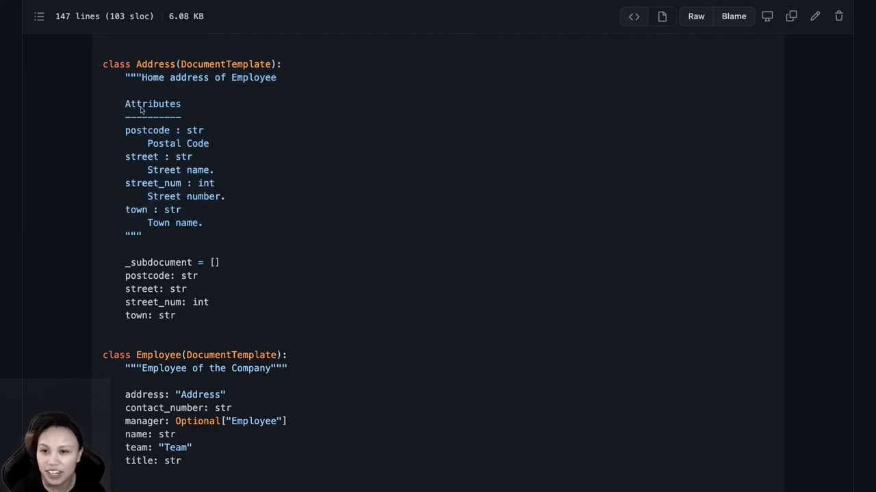
mouse_move(212, 245)
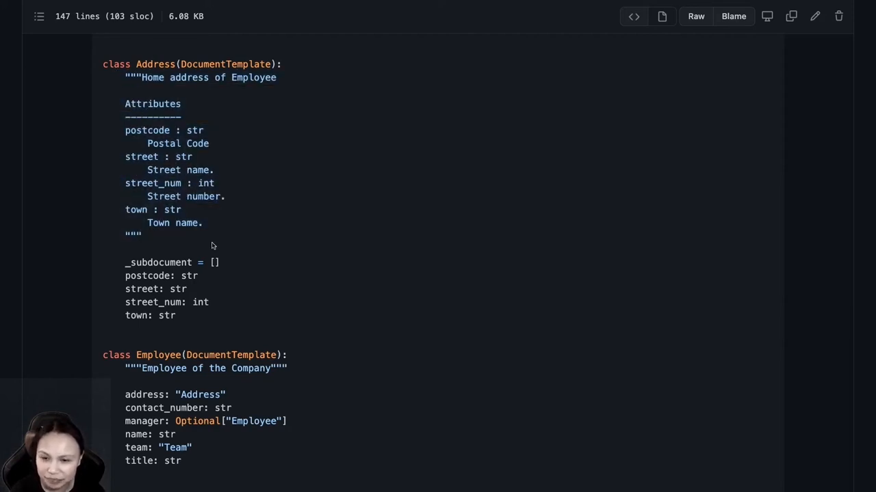
drag(139, 77, 142, 234)
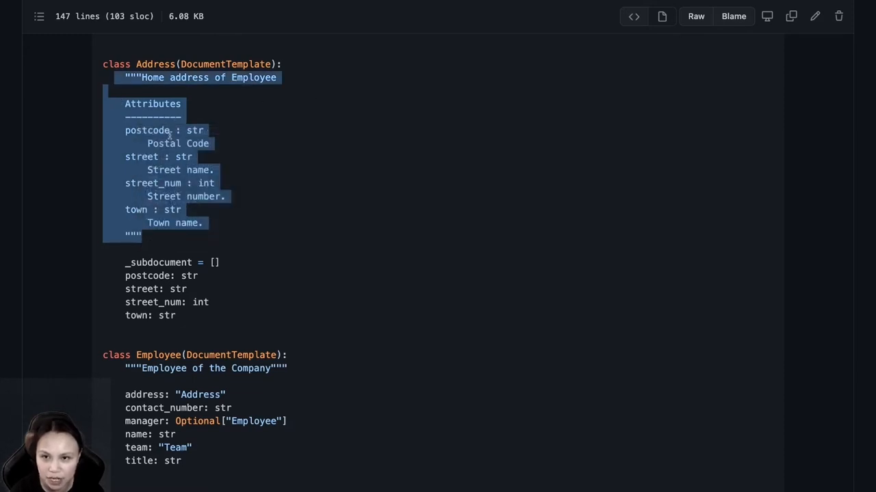
click(228, 227)
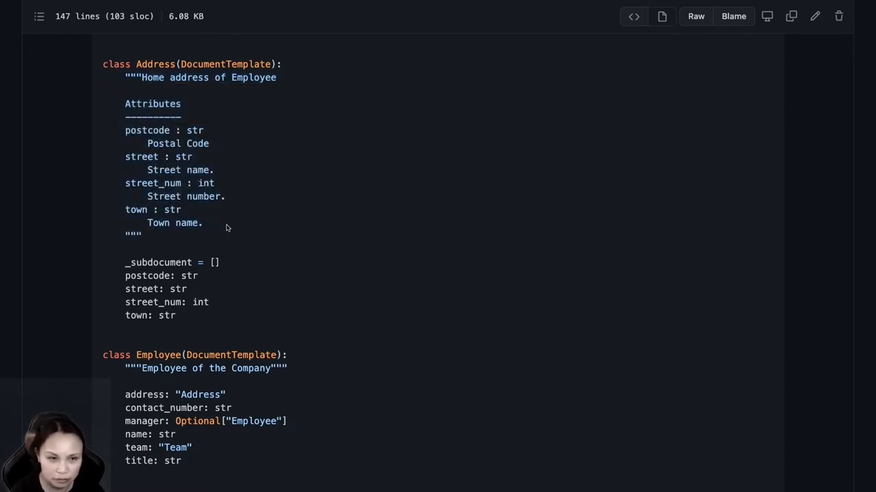
mouse_move(153, 240)
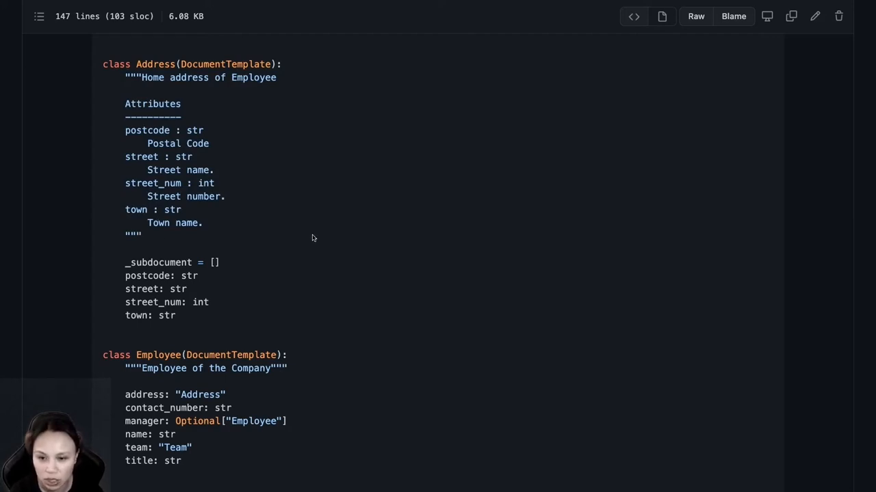
scroll(down, 3)
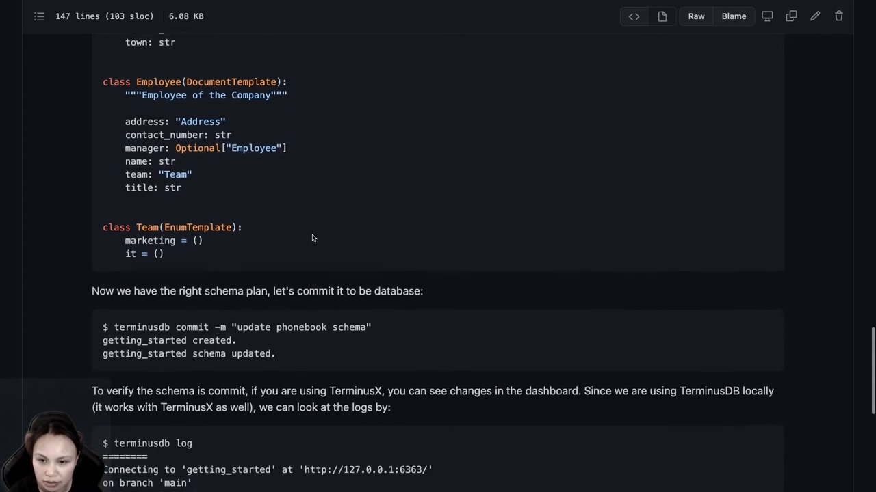
scroll(down, 3)
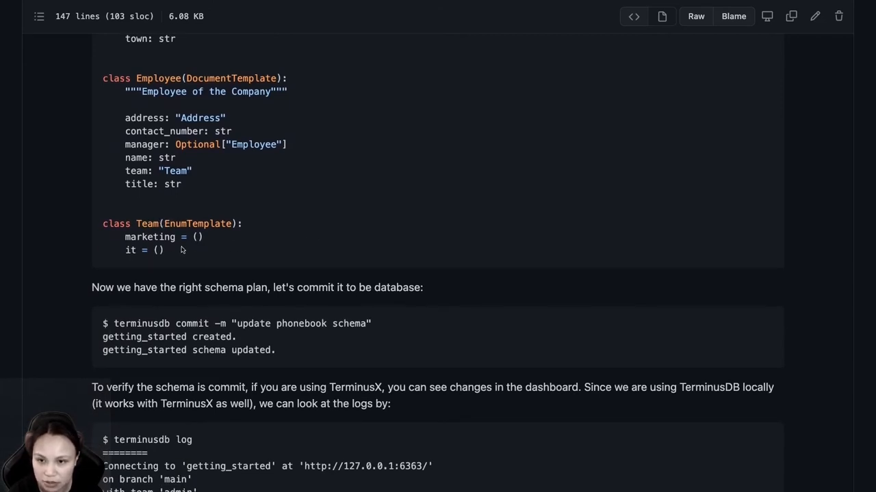
scroll(up, 3)
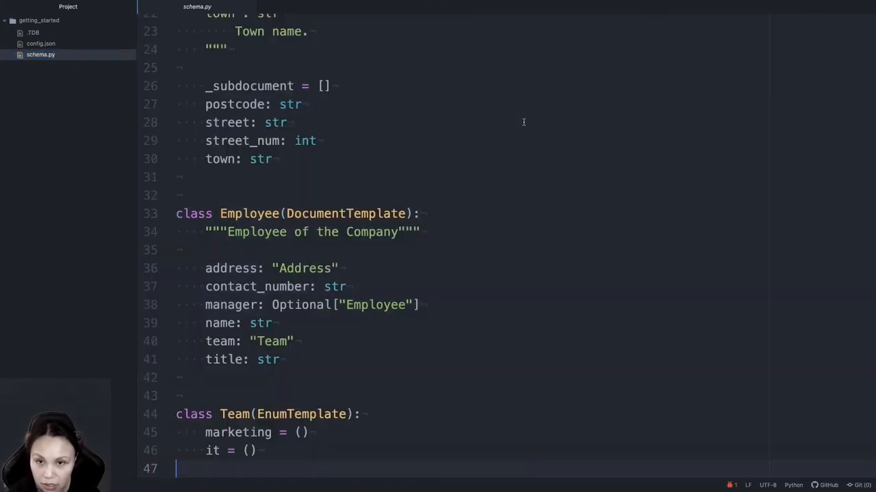
Scroll up in schema.py to check the phonebook schema against the tutorial.
scroll(up, 3)
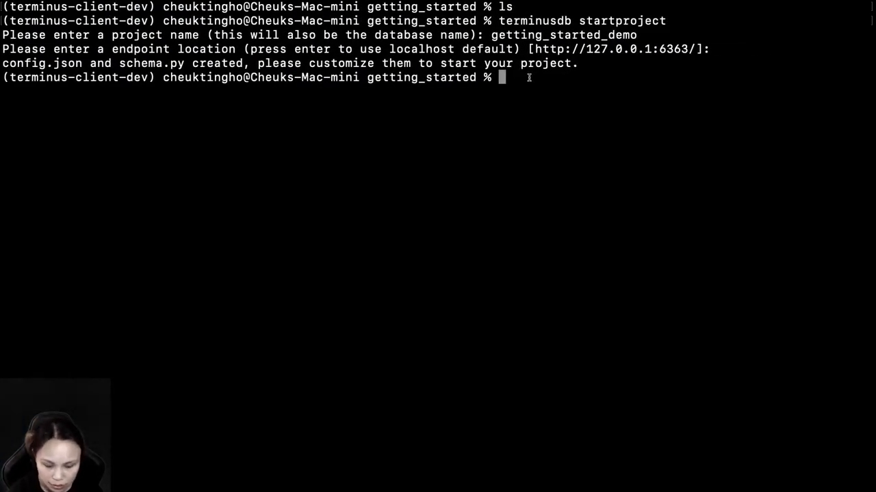
Commit the schema with terminusdb commit -m "update phonebook schema".
text(terminusdb com)
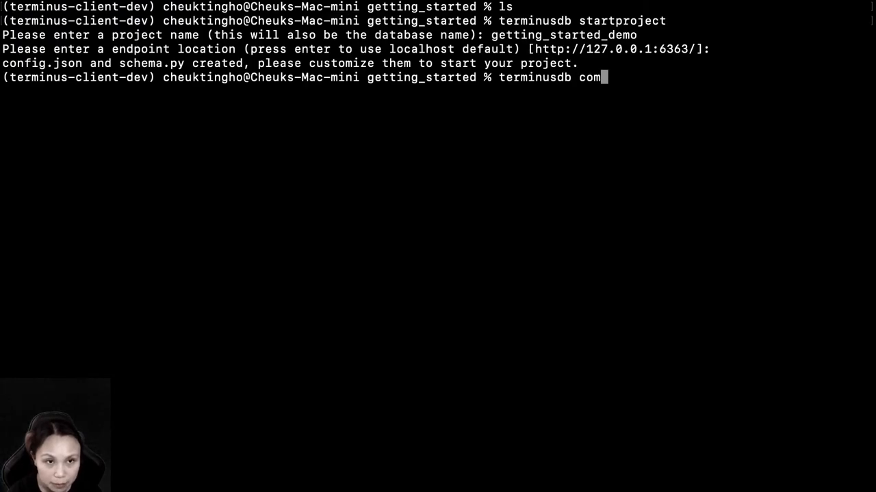
text(mit -m)
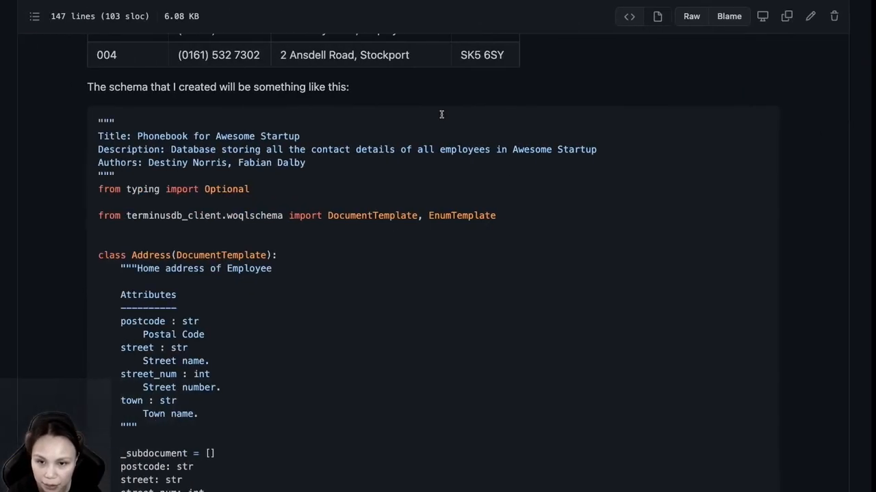
scroll(down, 3)
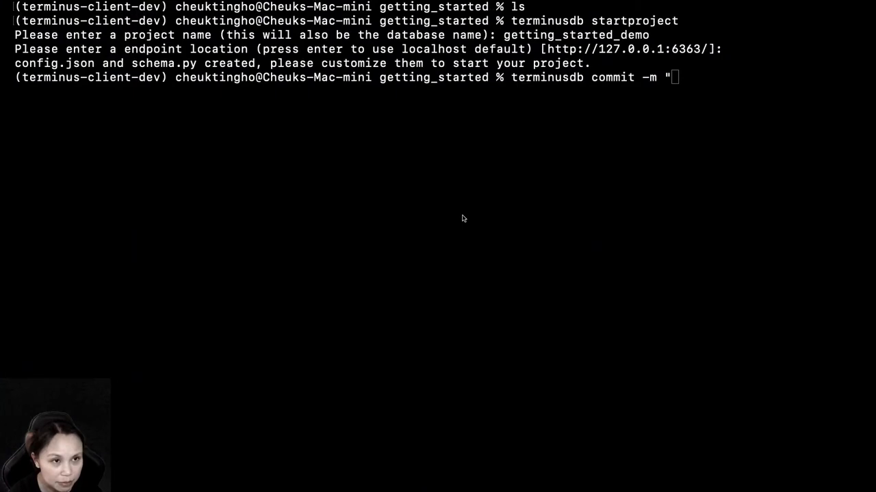
text(update phonebook schema")
text(terminusdb log)
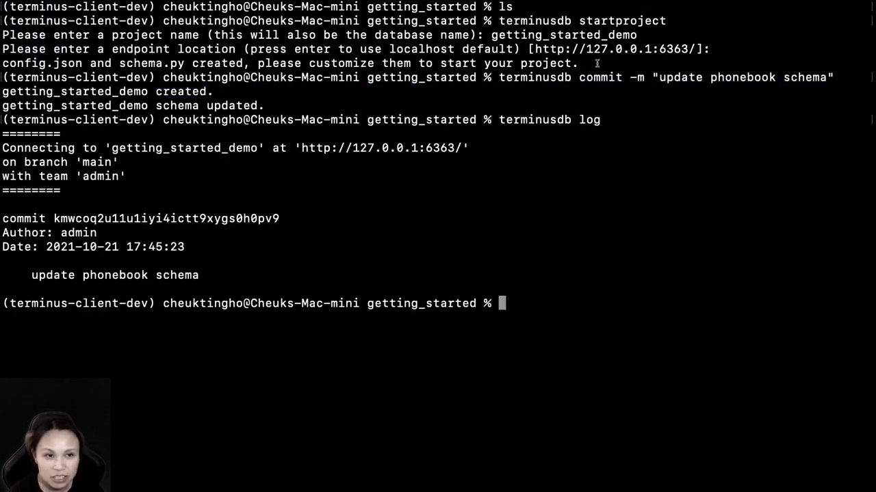
Run terminusdb alldocs, which returns an empty document list for getting_started_demo.
double_click(177, 274)
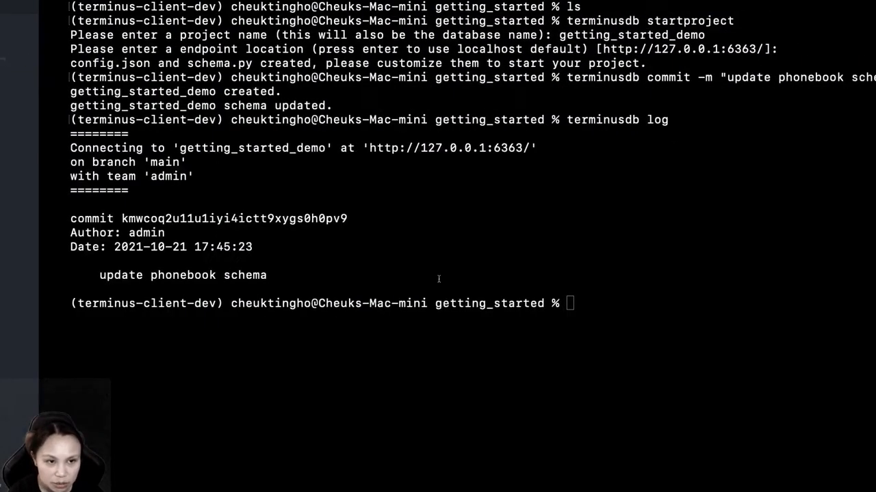
text(terminusdb a)
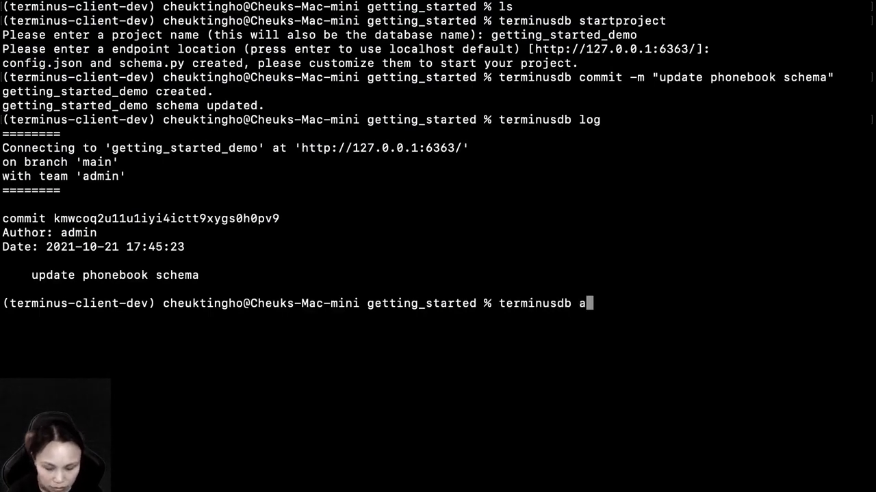
text(lldocs)
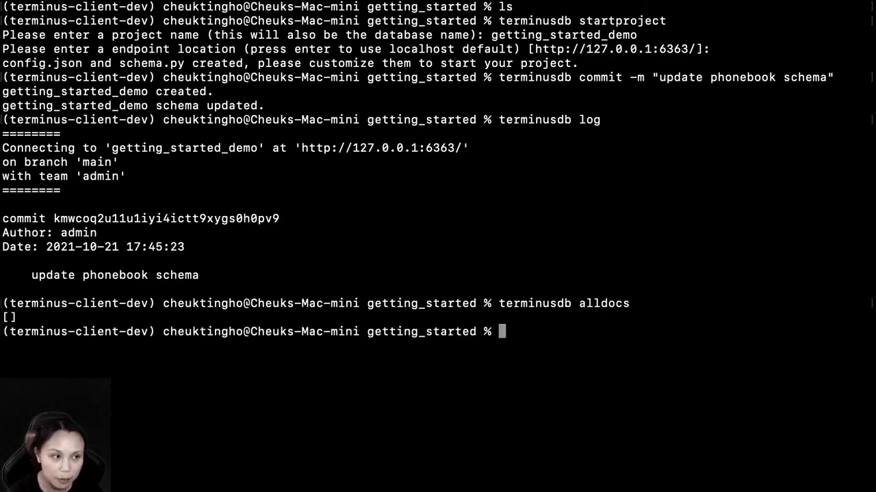
text(terminusdb alldocs)
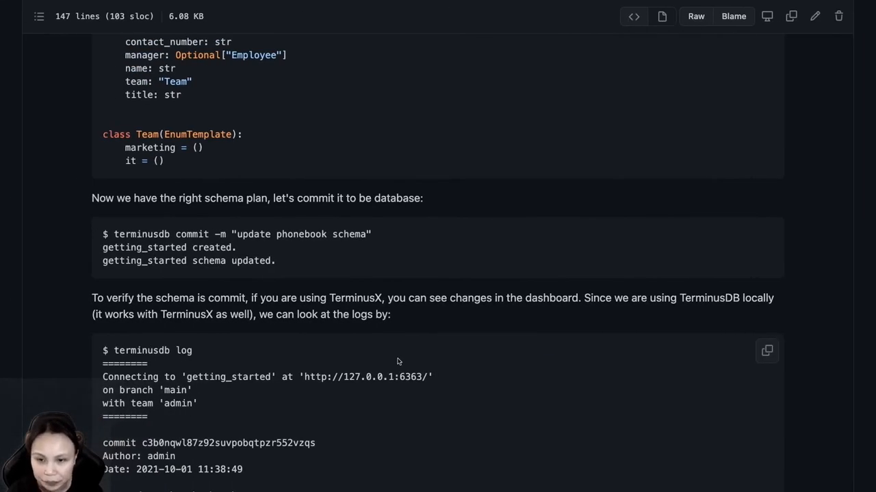
Scroll the GitHub lesson to compare its log and alldocs output and reach the Lesson 2 pointer.
scroll(down, 3)
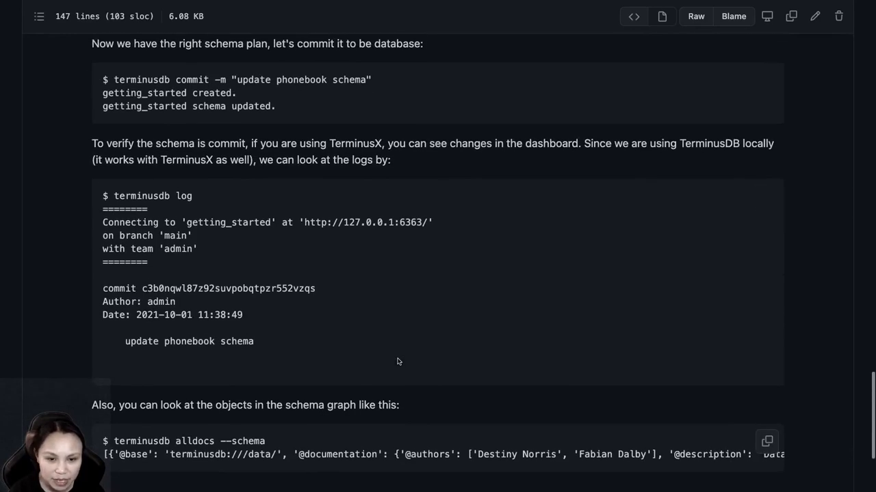
scroll(down, 3)
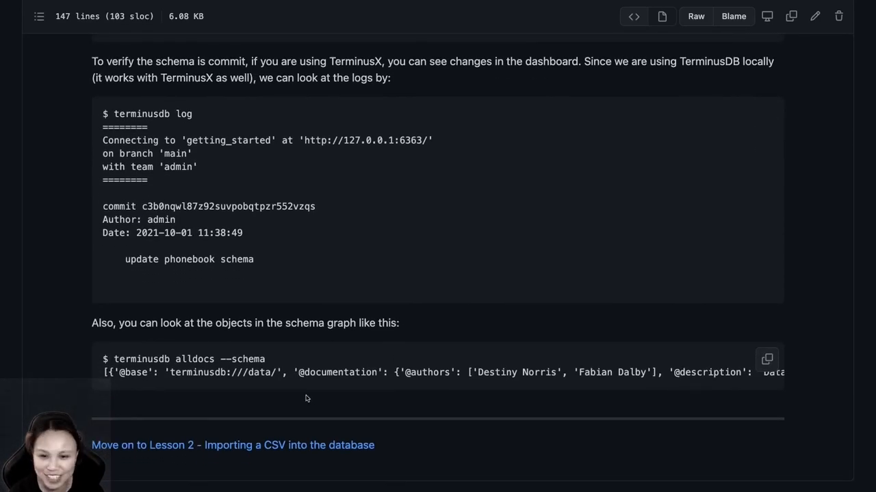